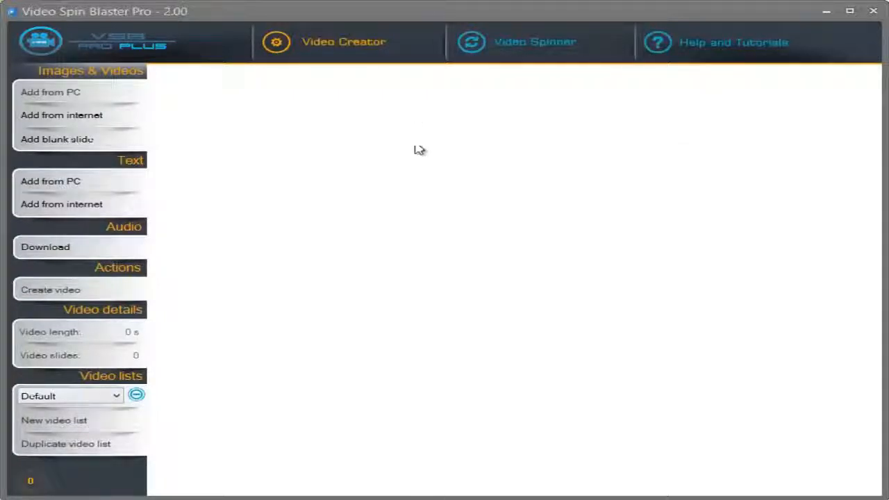
mouse_move(336, 151)
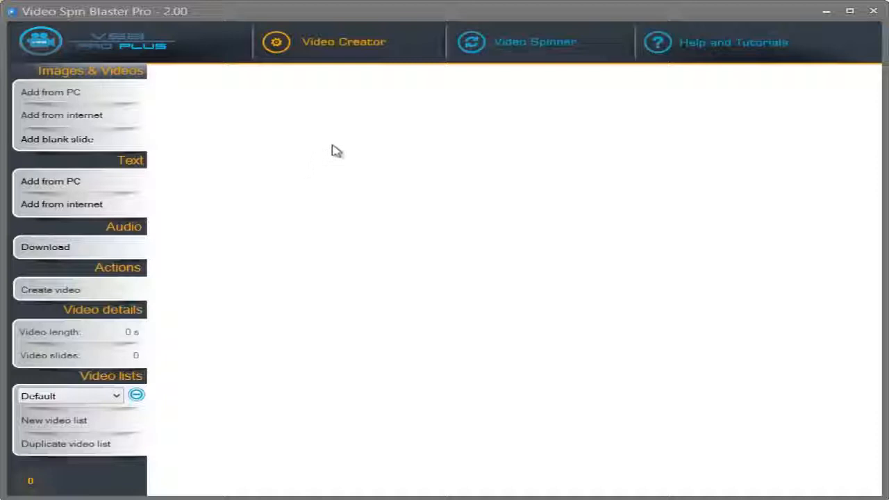
Open the Add images or videos prompt from Add from PC under Images & Videos.
click(51, 92)
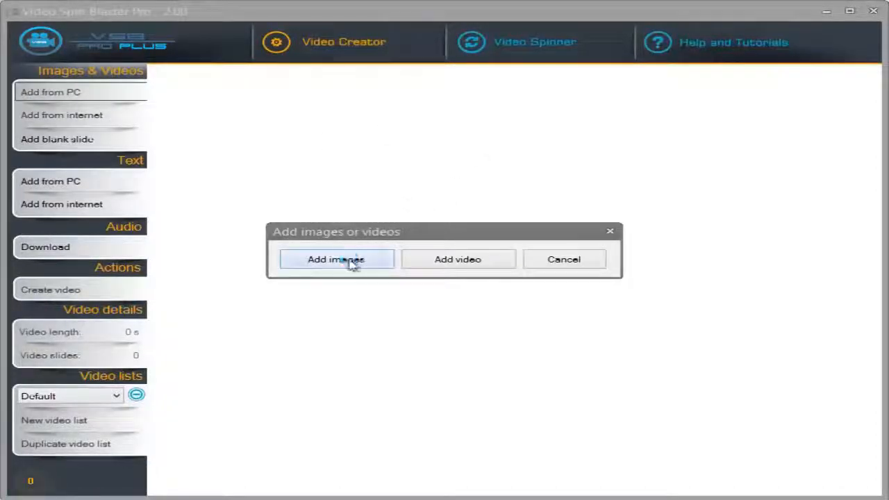
Load images 1.jpg–8.jpg and the four 00_part .flv clips from C:\Airsoft.
click(336, 259)
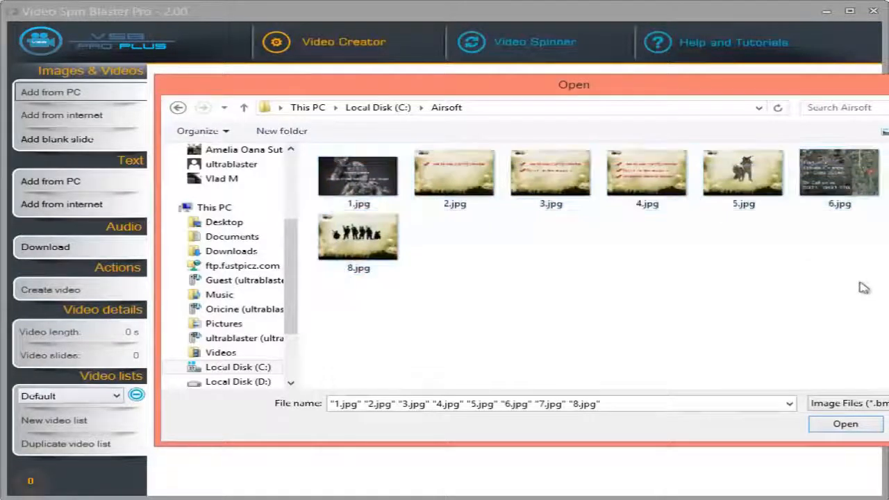
click(844, 423)
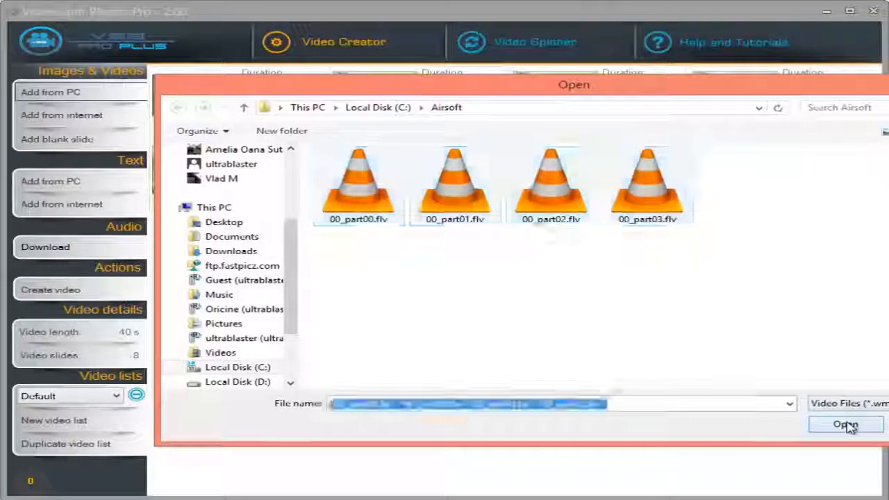
click(844, 424)
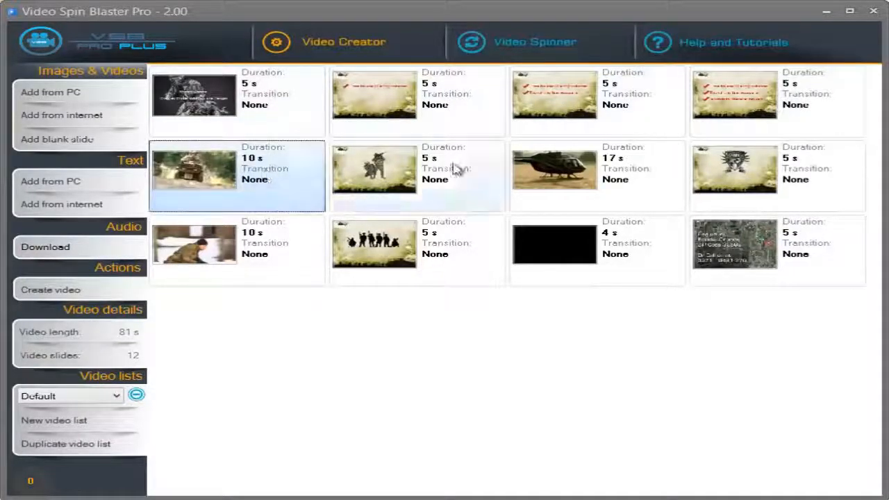
click(553, 175)
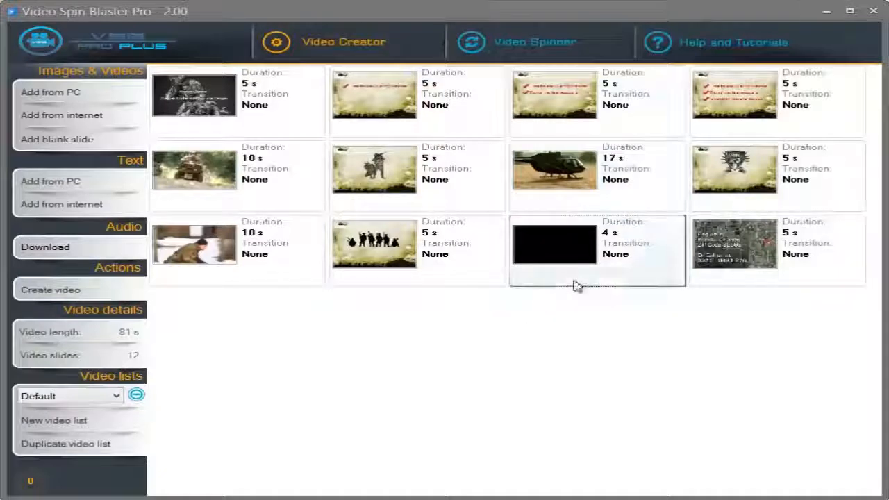
click(195, 94)
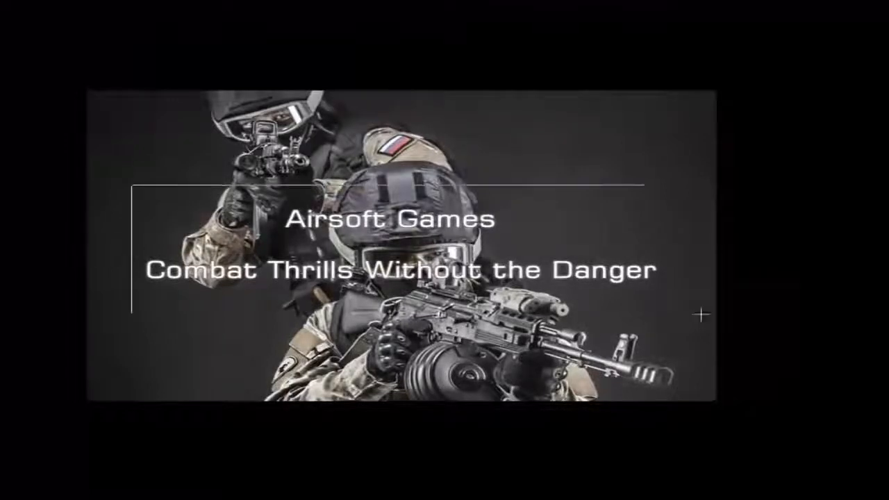
Caption the slide 'Playing airsoft as a team will assure you victory. Rely and help your team mutes and…' and save.
right_click(195, 94)
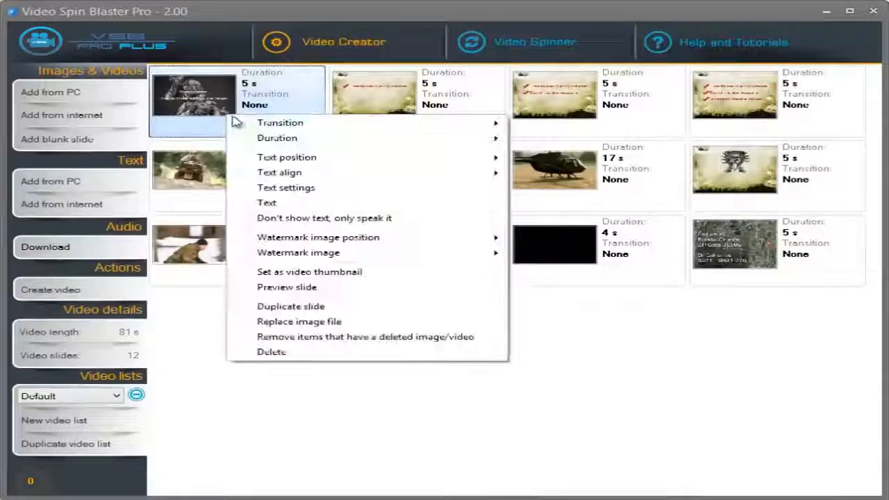
click(266, 202)
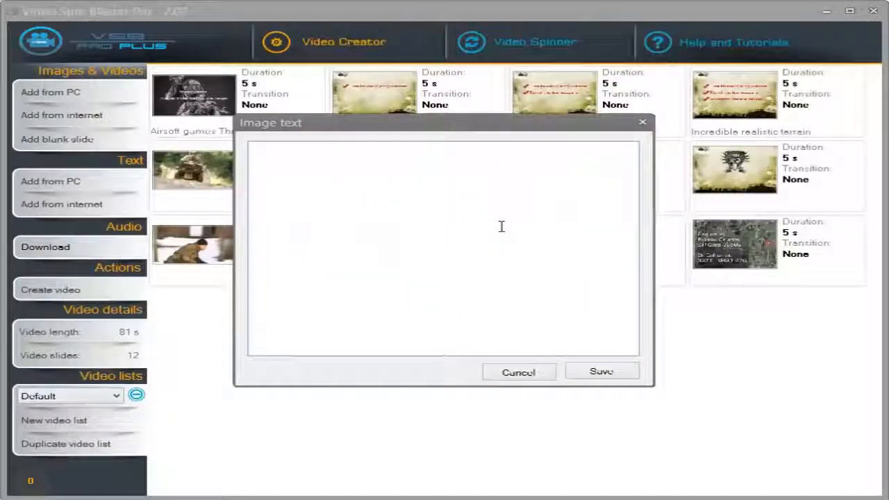
text(Playing airsoft as a team will assure you)
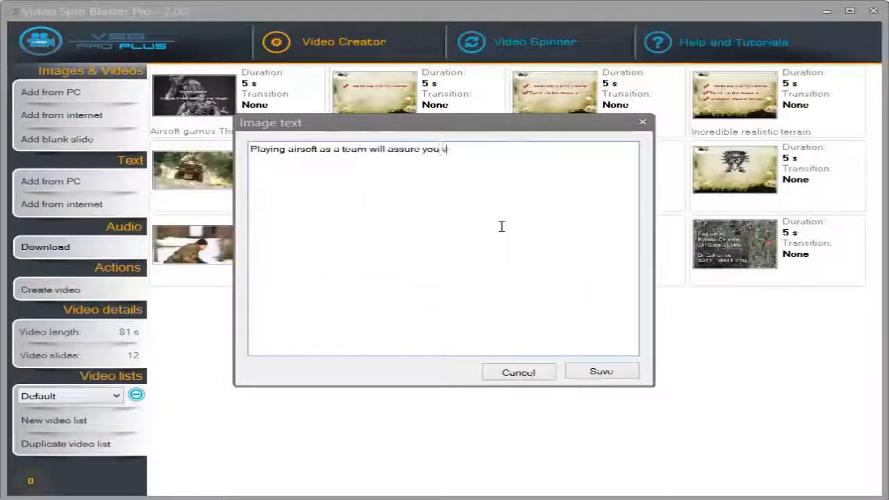
text(victory. Rely and help your team mutes and the road to success will be)
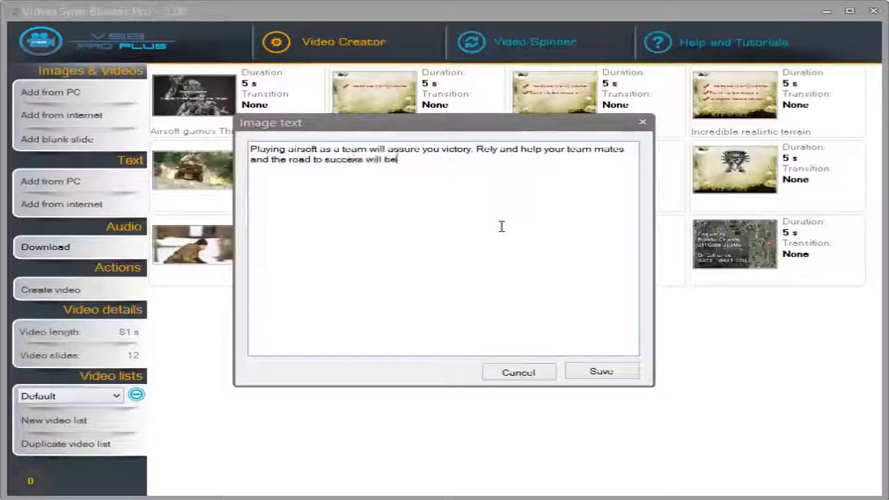
click(600, 371)
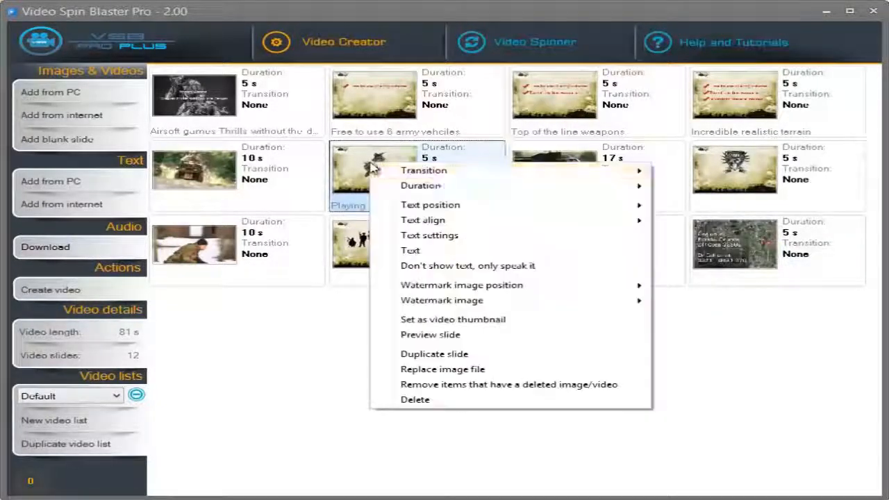
Choose Fade To Black from the sixth slide's transition options.
click(429, 234)
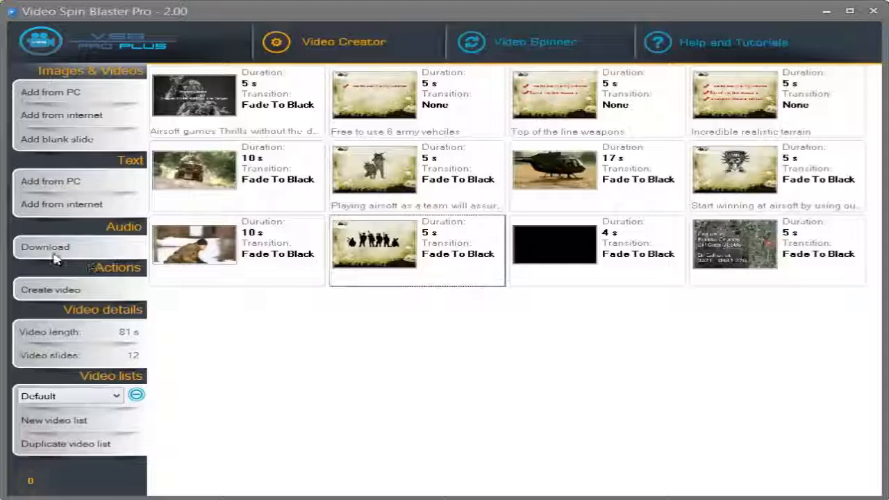
mouse_move(302, 333)
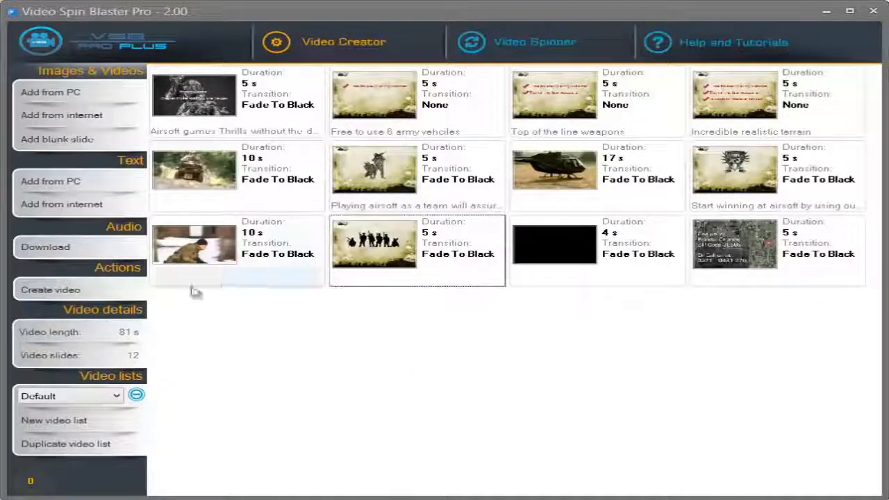
Generate C:\Airsoft\final_video.wmv at 1280x720 with background audio and English speech.
click(50, 290)
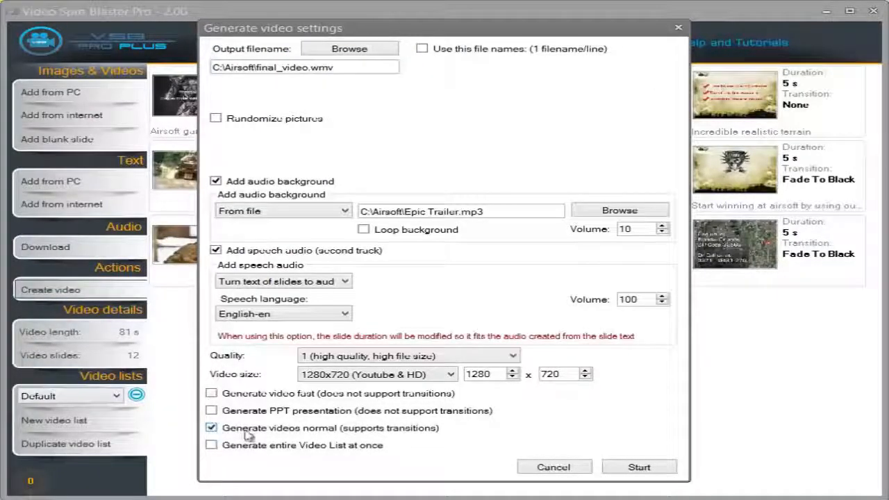
click(638, 467)
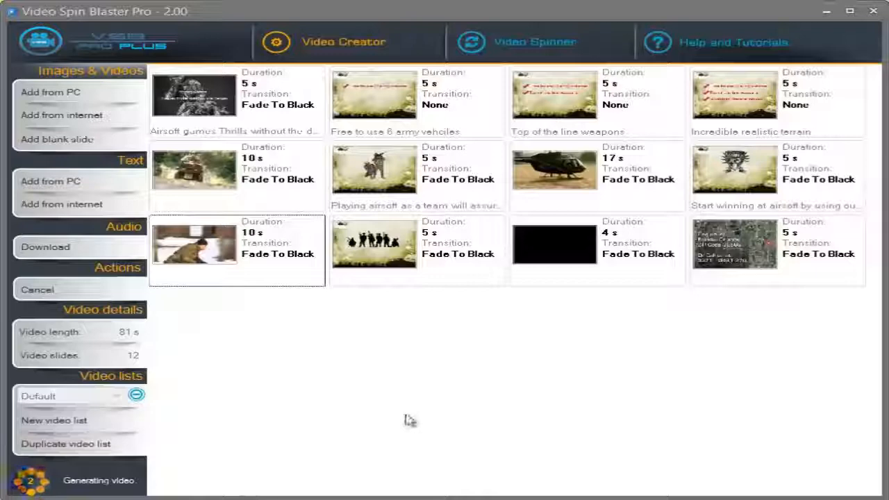
mouse_move(540, 393)
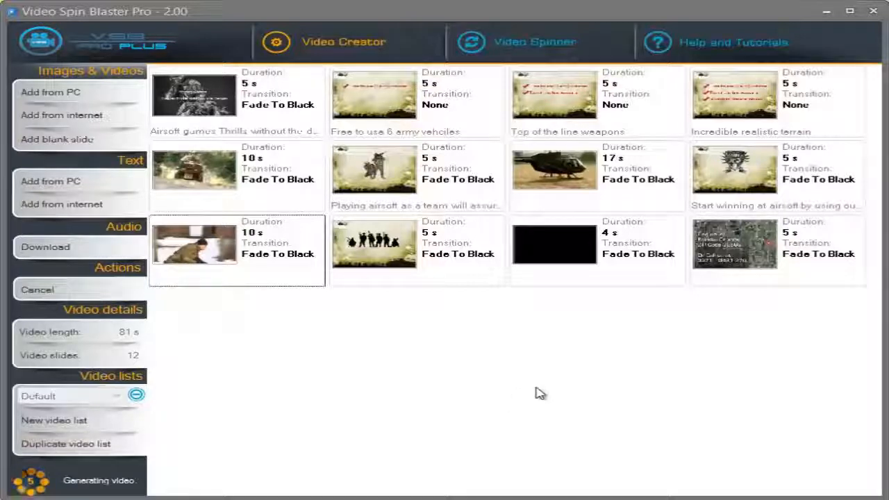